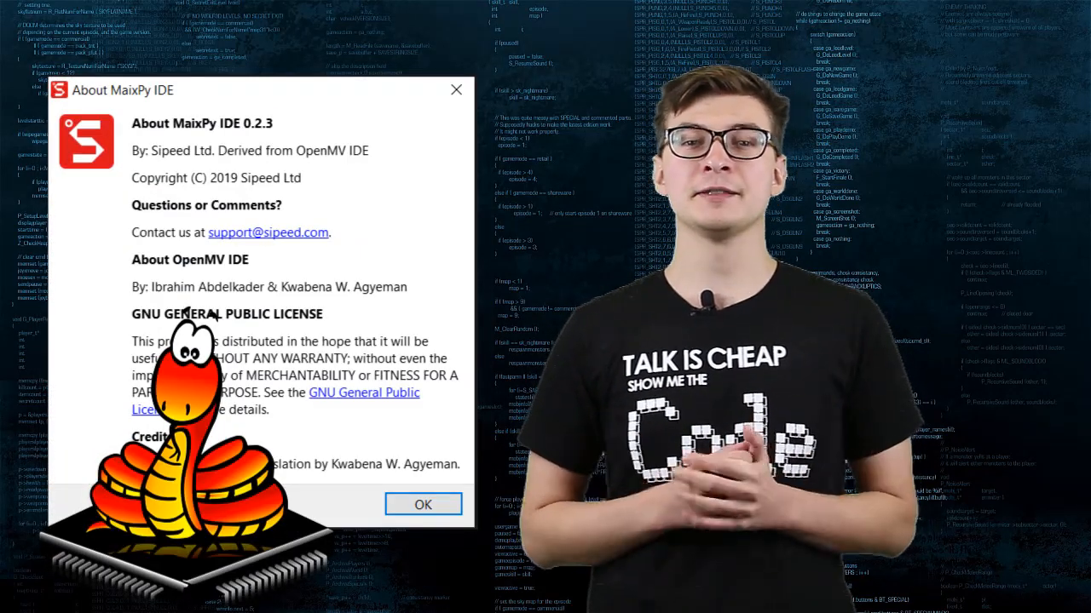
Step: Dismiss the About MaixPy IDE dialog with OK to get back to person_detector.py
click(423, 505)
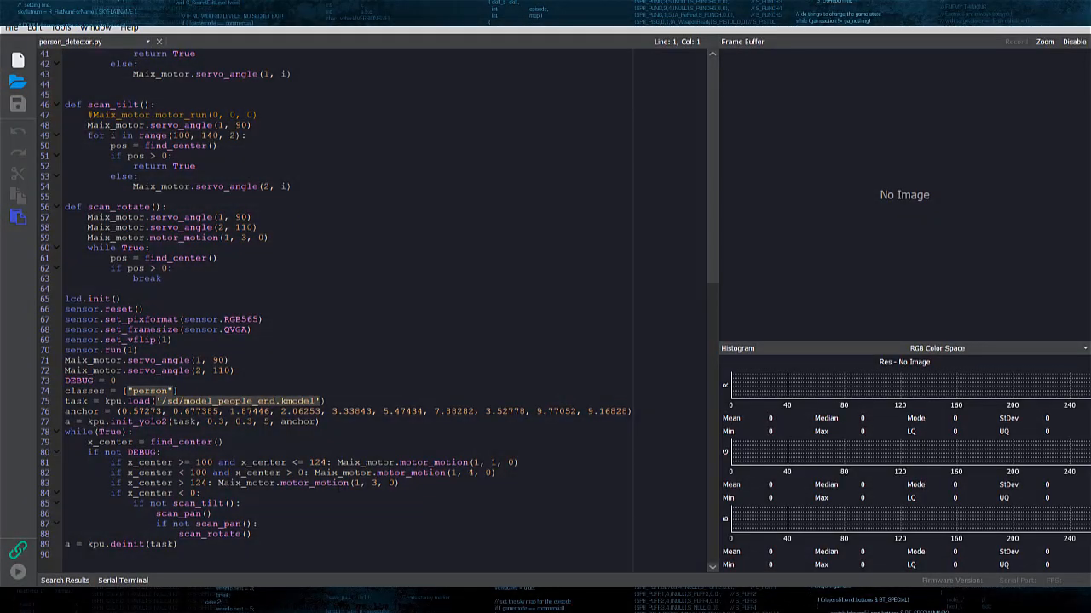
mouse_move(898, 174)
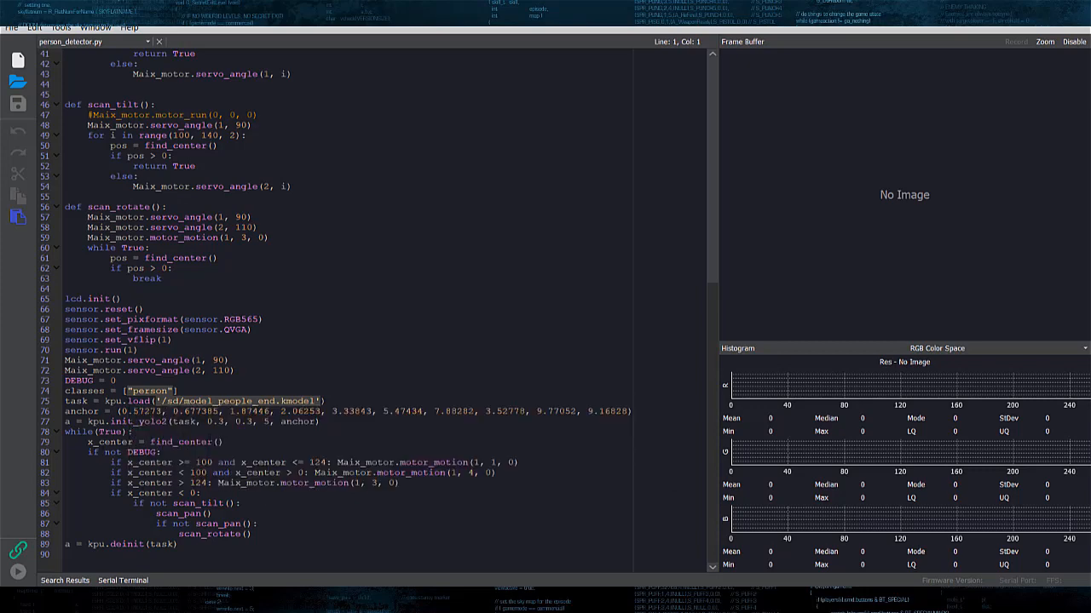
Step: Scroll the editor up to the imports and find_center function at the top of the script
scroll(up, 3)
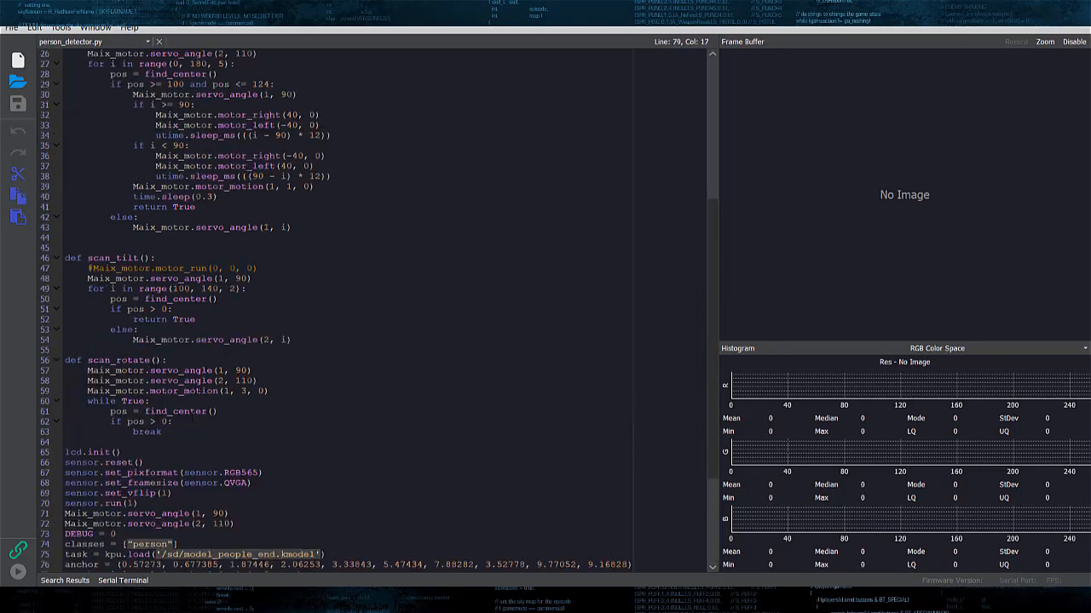
scroll(up, 3)
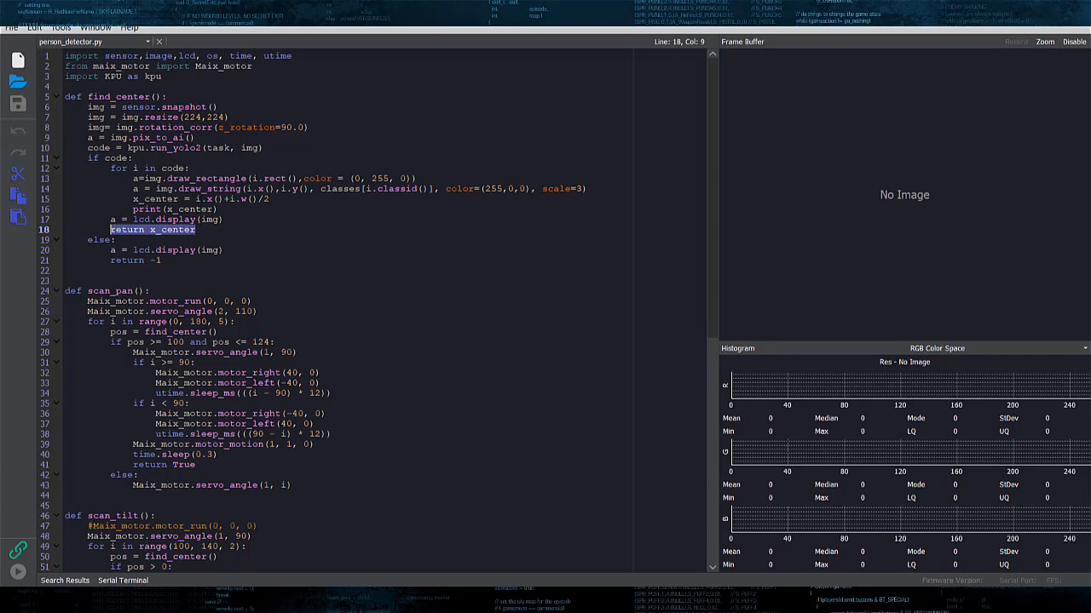
Step: Highlight the 'return -1' fallback in find_center, then move down to the main while loop
click(157, 260)
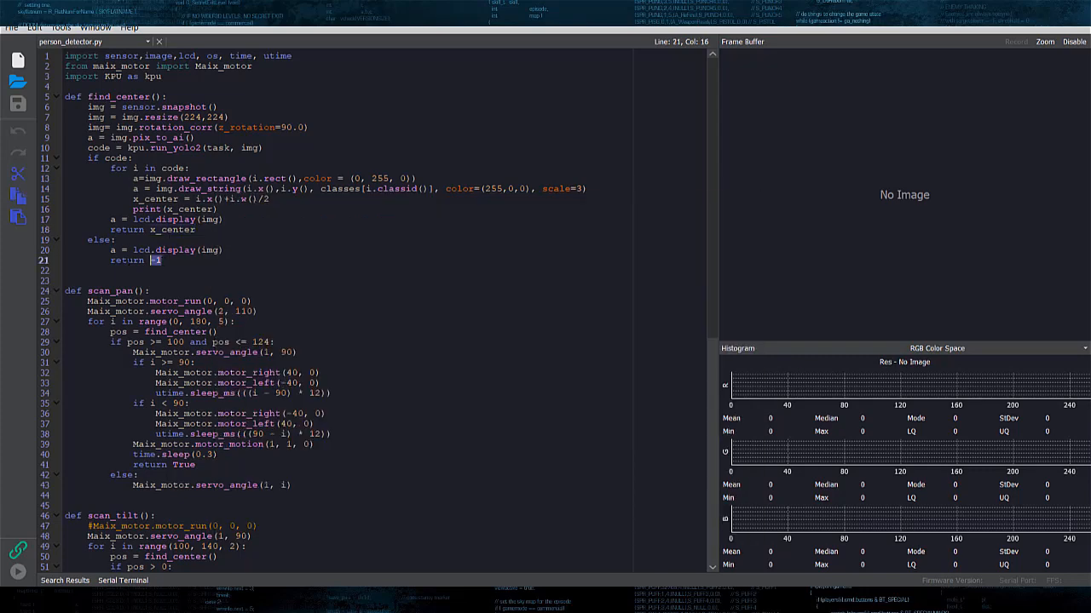
double_click(127, 259)
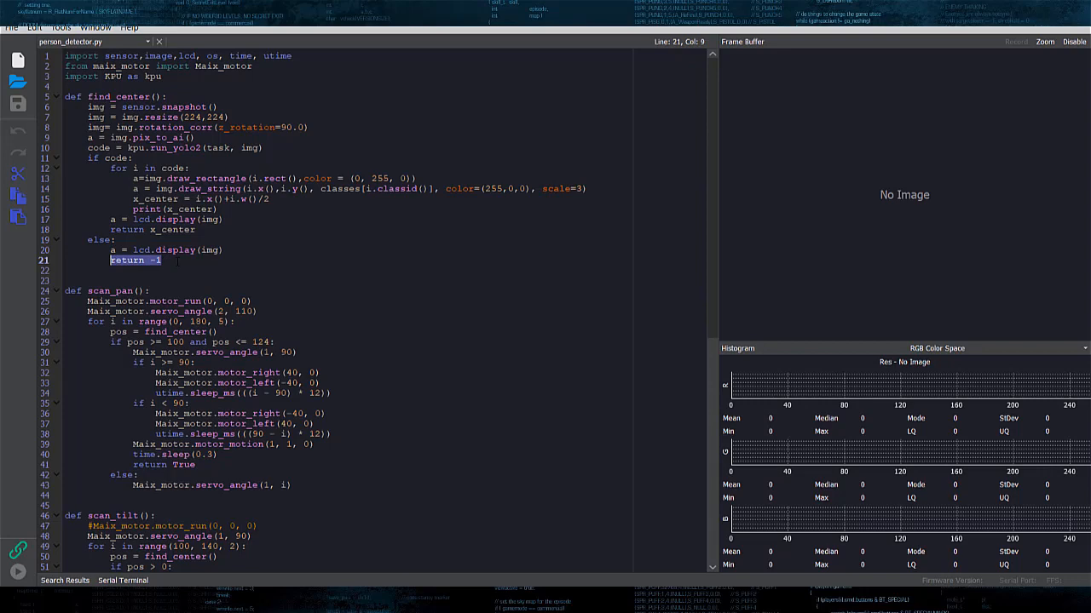
scroll(down, 3)
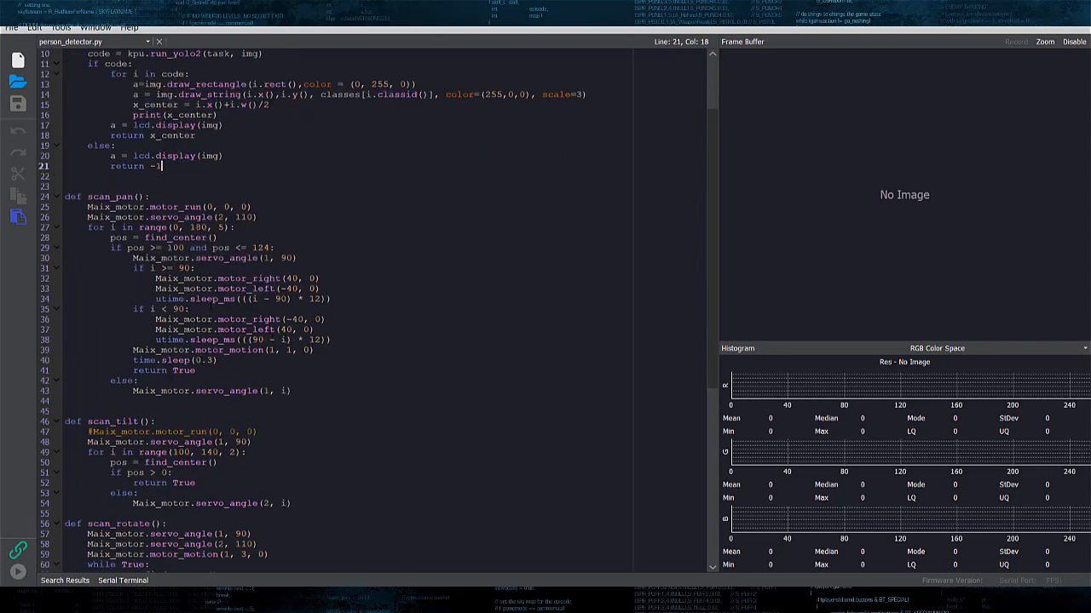
scroll(down, 3)
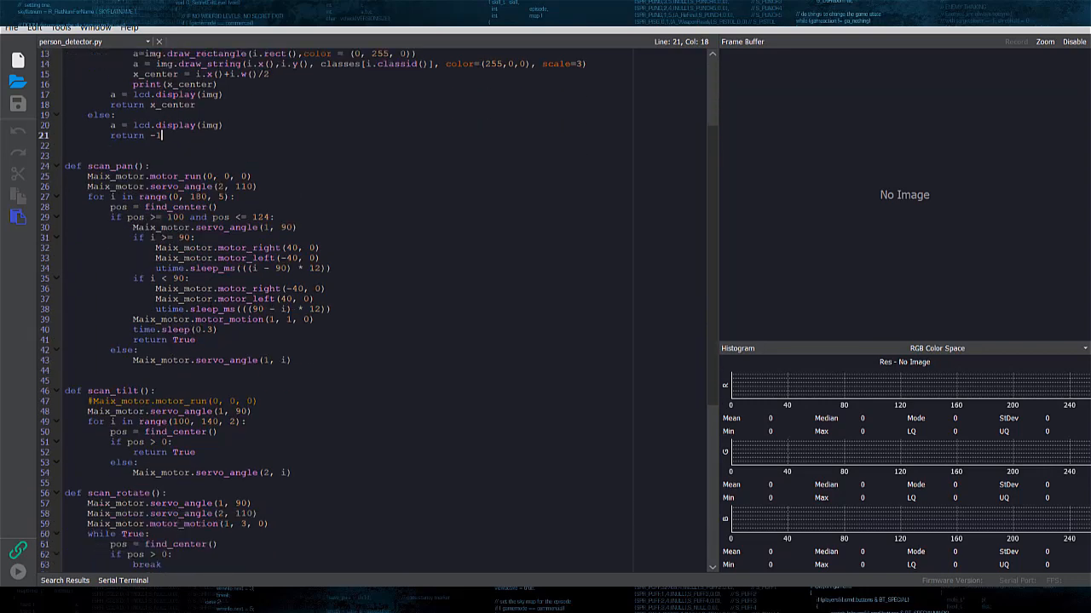
scroll(down, 3)
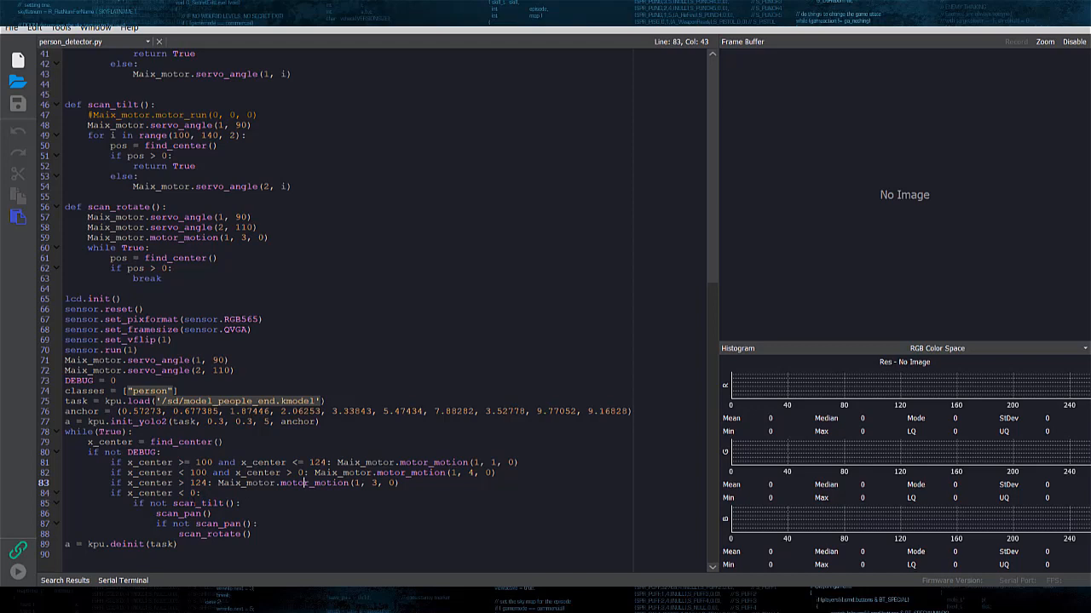
click(177, 513)
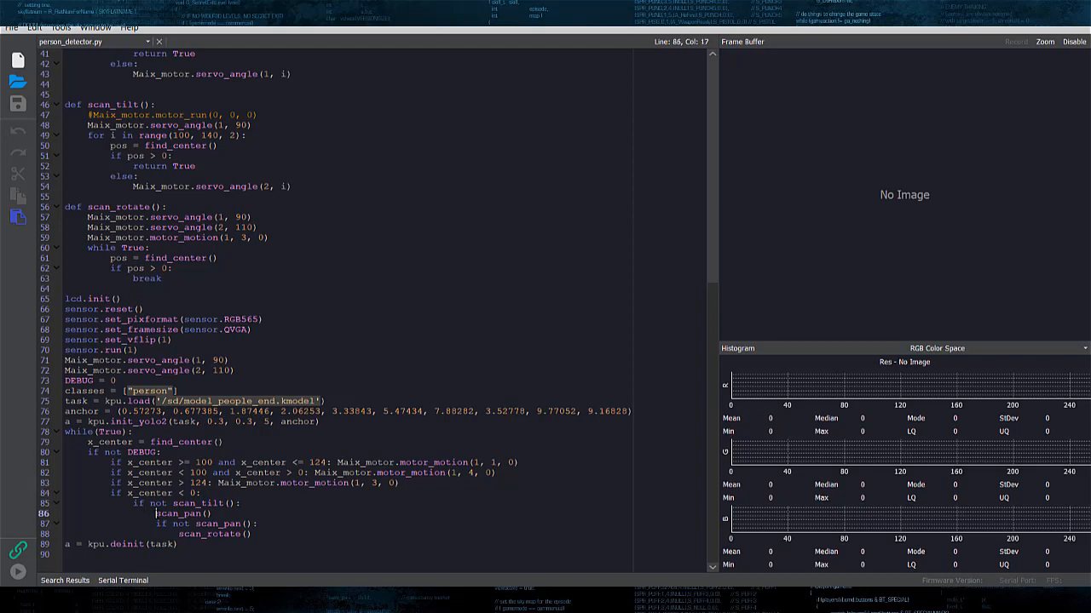
double_click(196, 535)
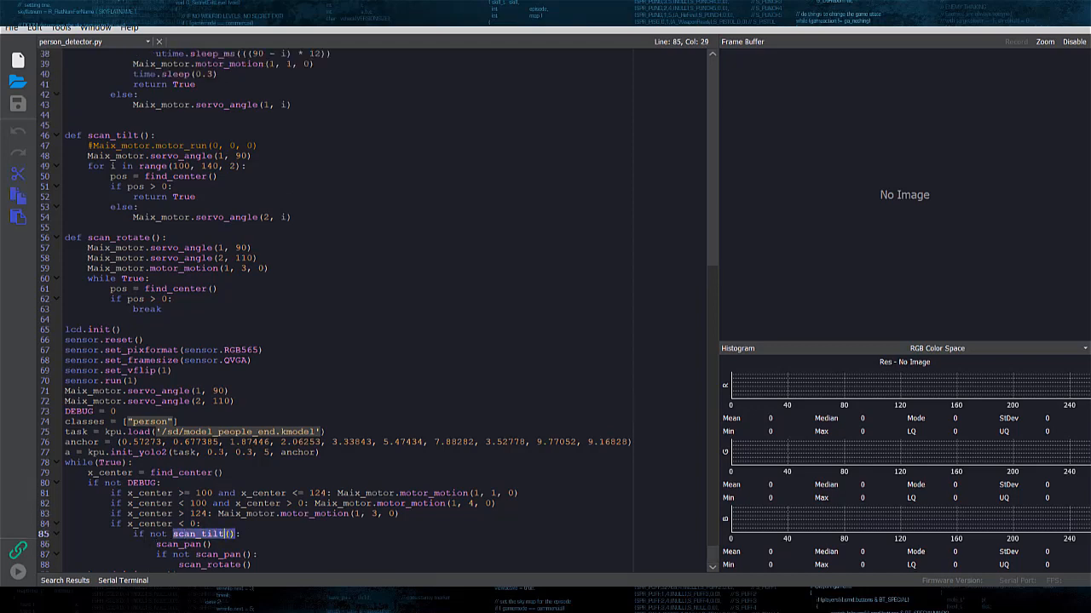
scroll(up, 3)
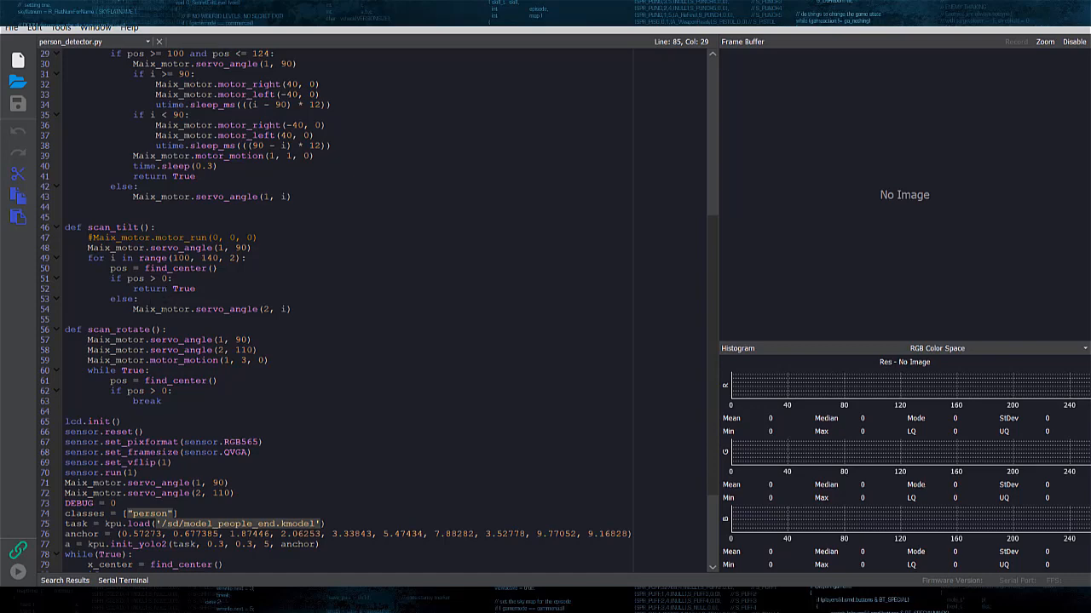
scroll(down, 3)
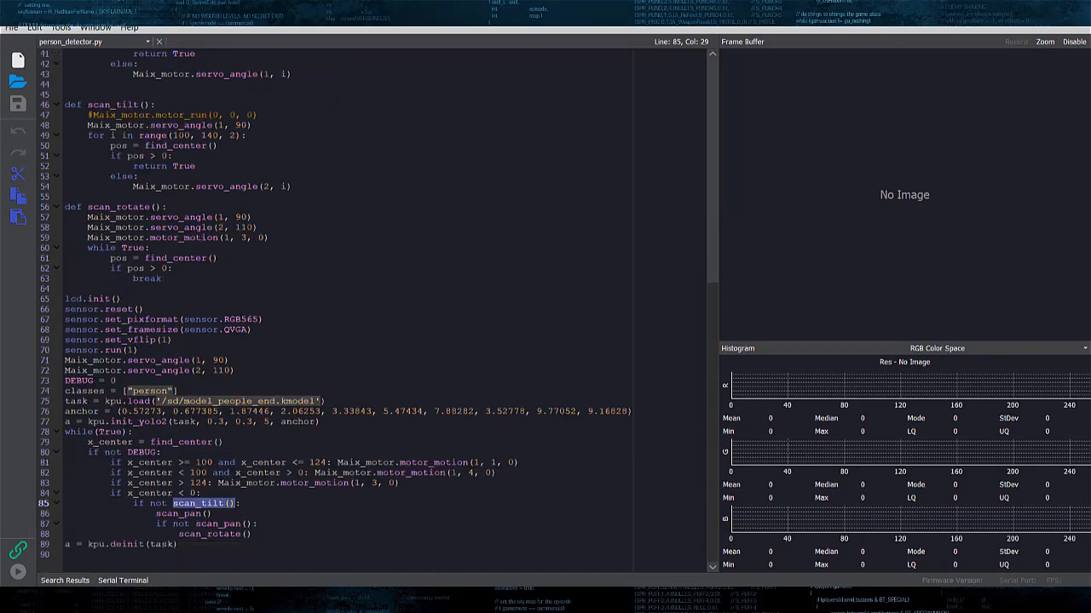
scroll(up, 3)
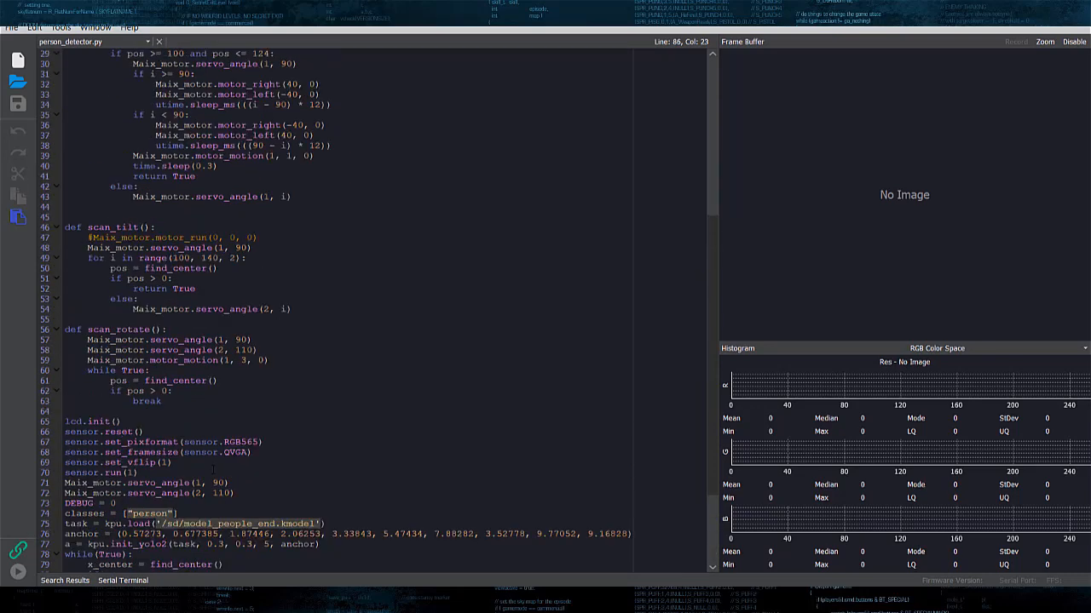
scroll(up, 3)
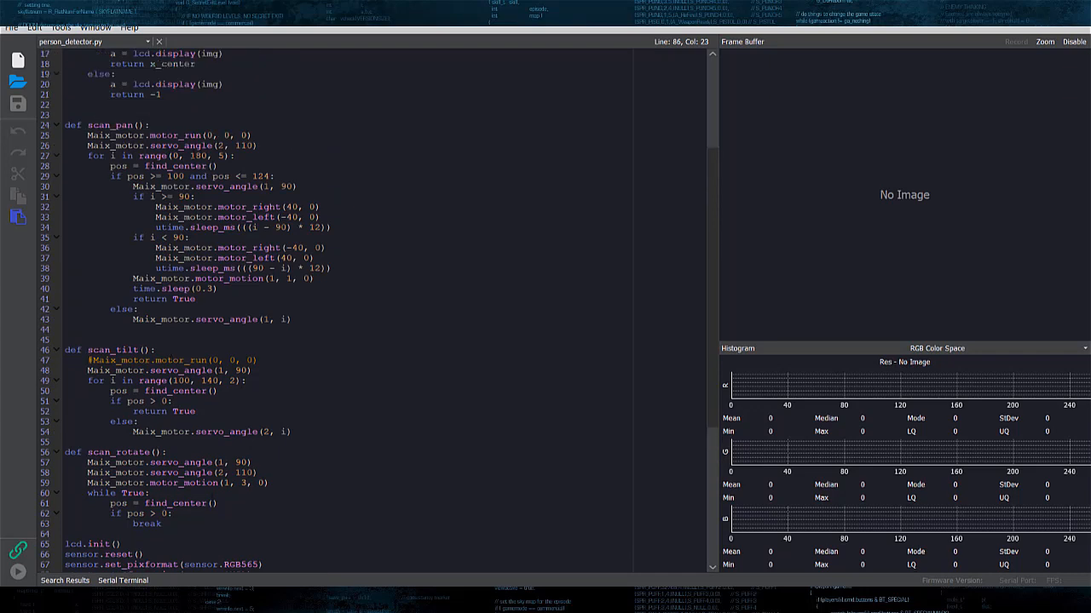
scroll(down, 3)
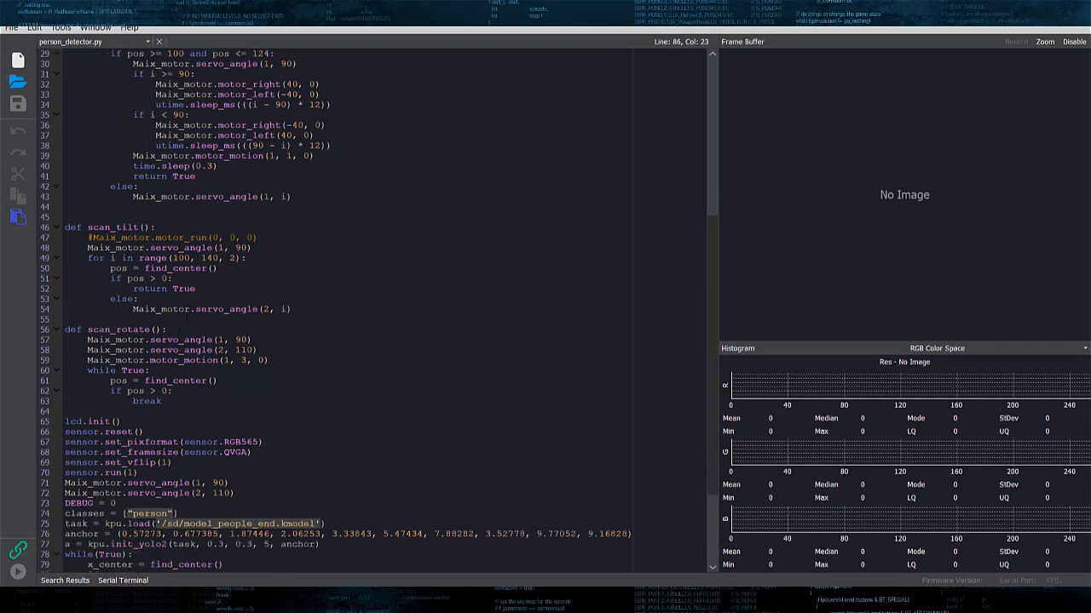
scroll(down, 3)
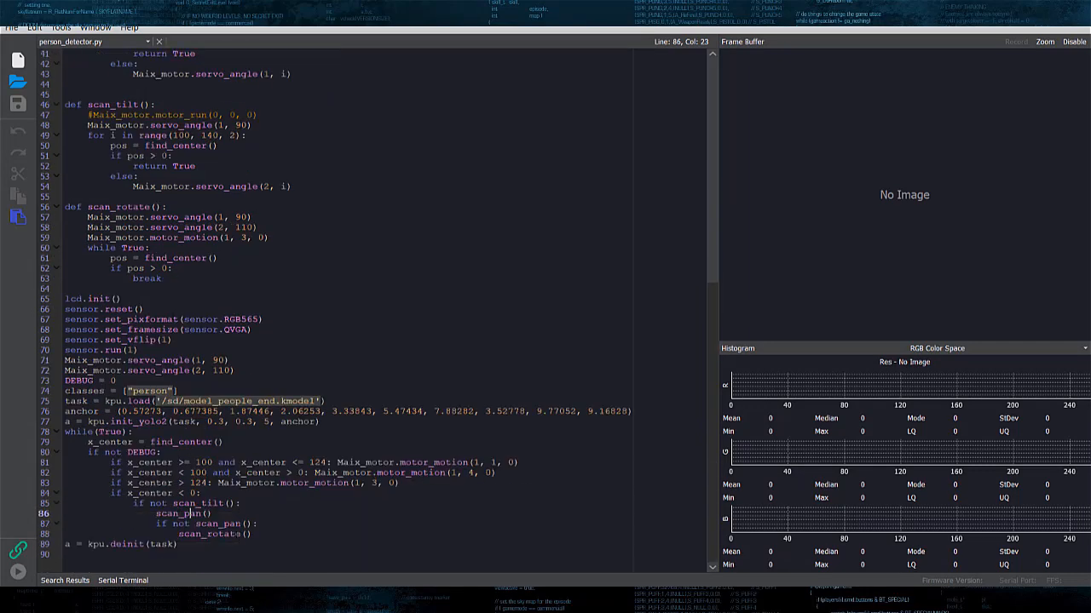